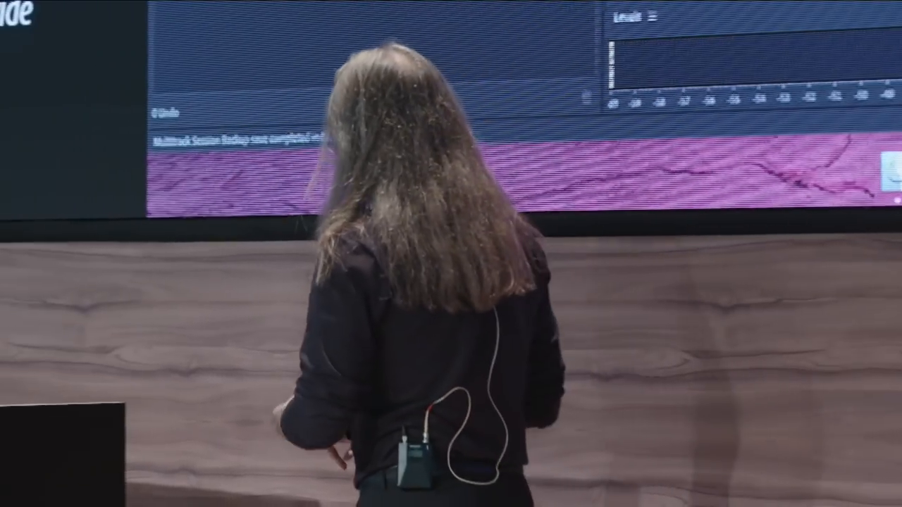
Arm track 2 and record a short voiceover take onto it
{"action": "left_click", "coordinate": [543, 435]}
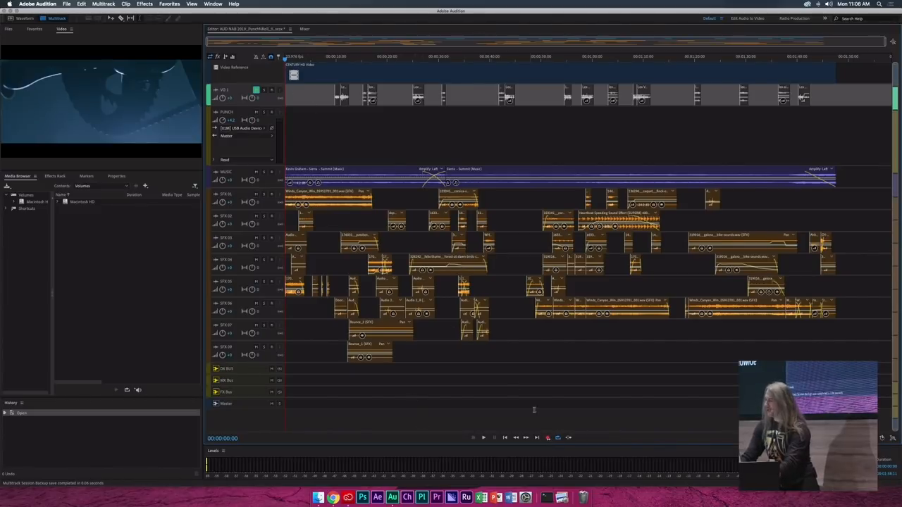
{"action": "mouse_move", "coordinate": [271, 90]}
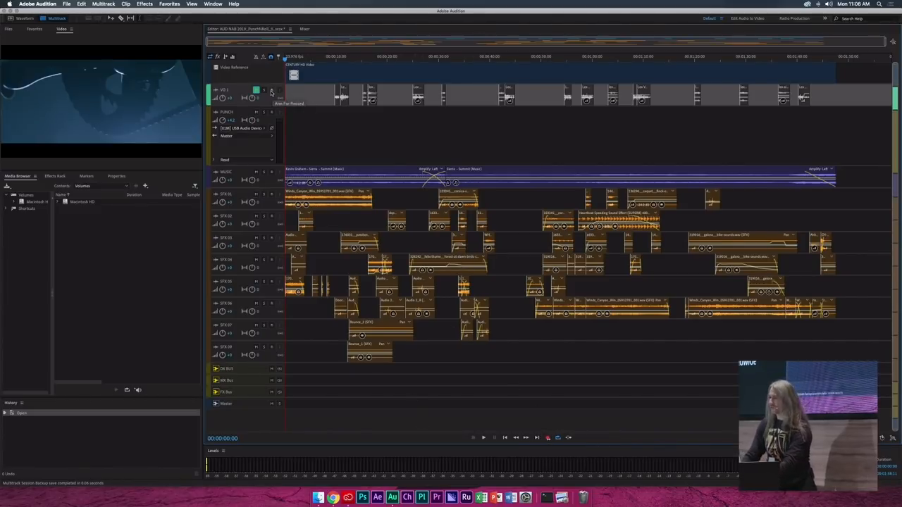
{"action": "left_click", "coordinate": [263, 113]}
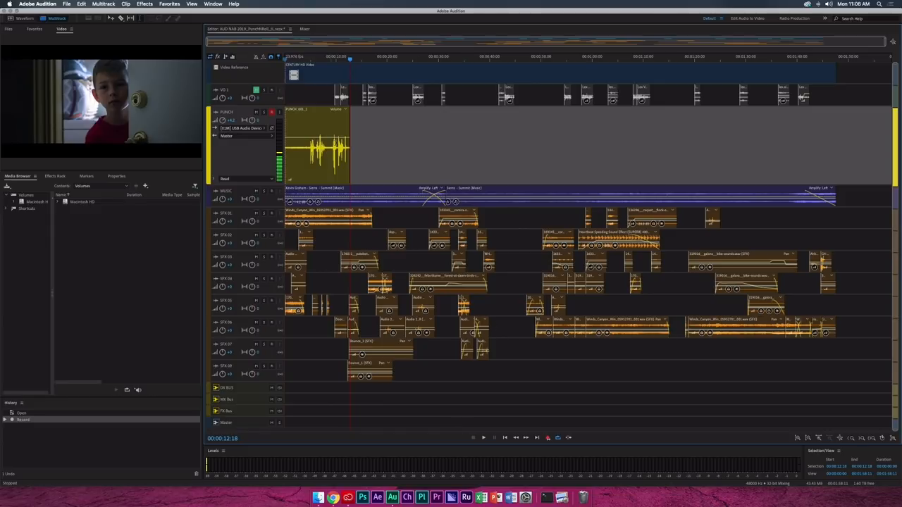
Stop the recording and bring up the Video preferences from the Video panel
{"action": "left_click", "coordinate": [328, 62]}
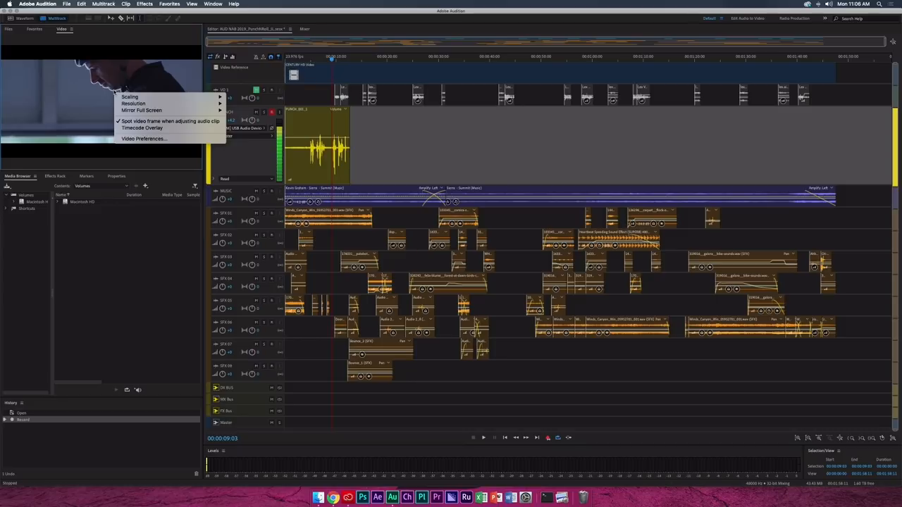
{"action": "mouse_move", "coordinate": [144, 138]}
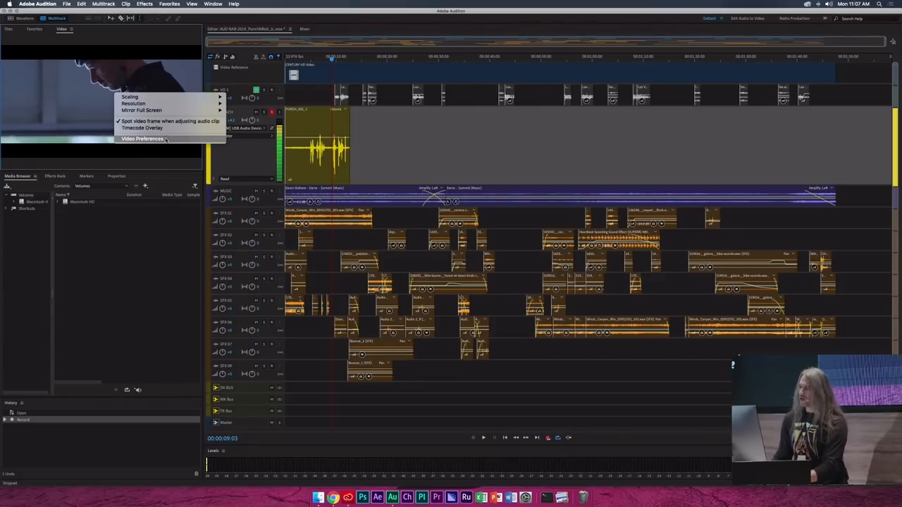
{"action": "left_click", "coordinate": [144, 138]}
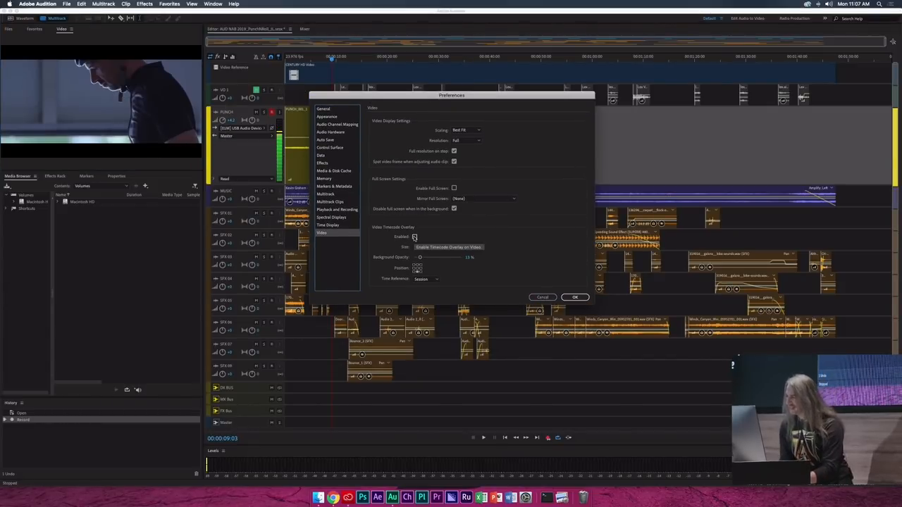
Enable the video timecode overlay, adjust its size and review its Time Reference options
{"action": "left_click", "coordinate": [414, 237]}
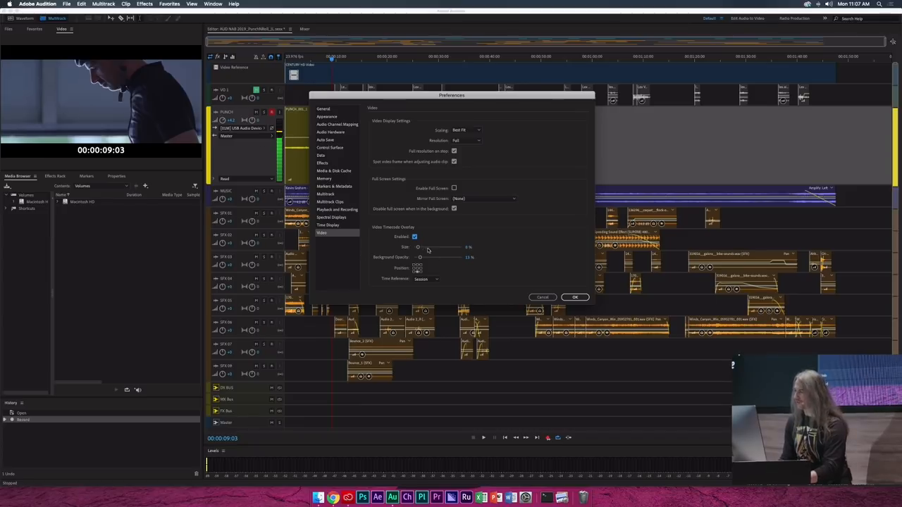
{"action": "left_click_drag", "start_coordinate": [429, 248], "coordinate": [420, 249]}
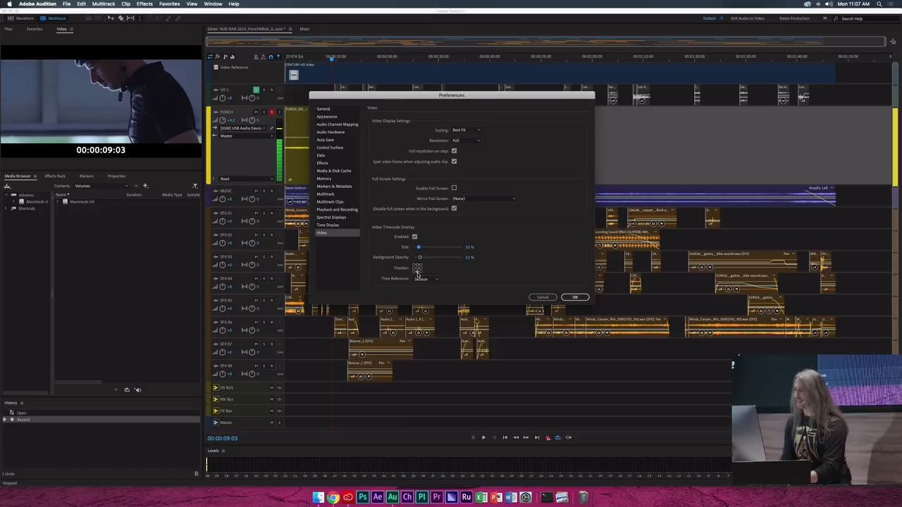
{"action": "left_click", "coordinate": [420, 279]}
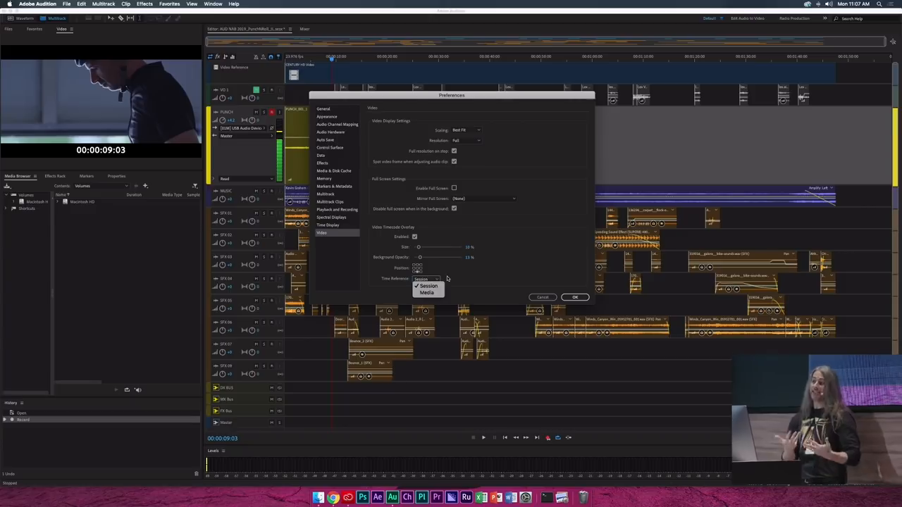
{"action": "mouse_move", "coordinate": [454, 279]}
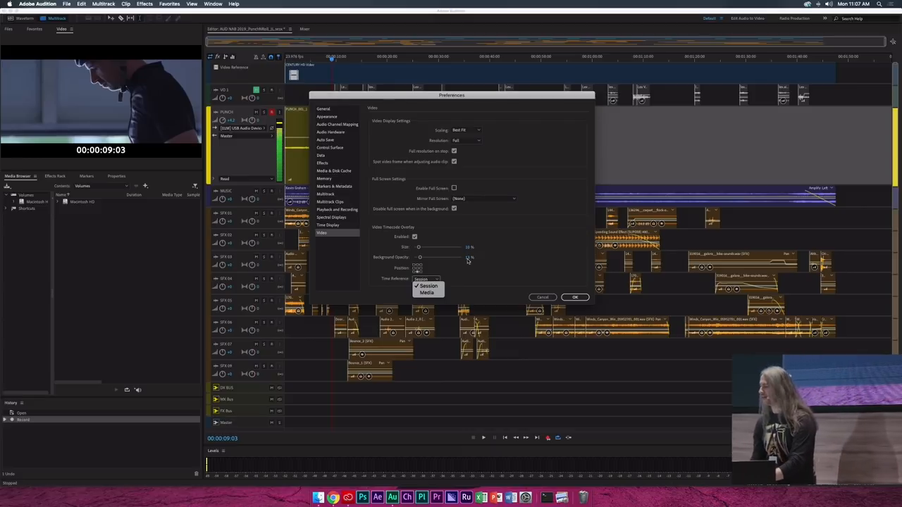
Switch to the Playback and Recording preferences with 3-second pre-roll and countdown
{"action": "left_click", "coordinate": [426, 288]}
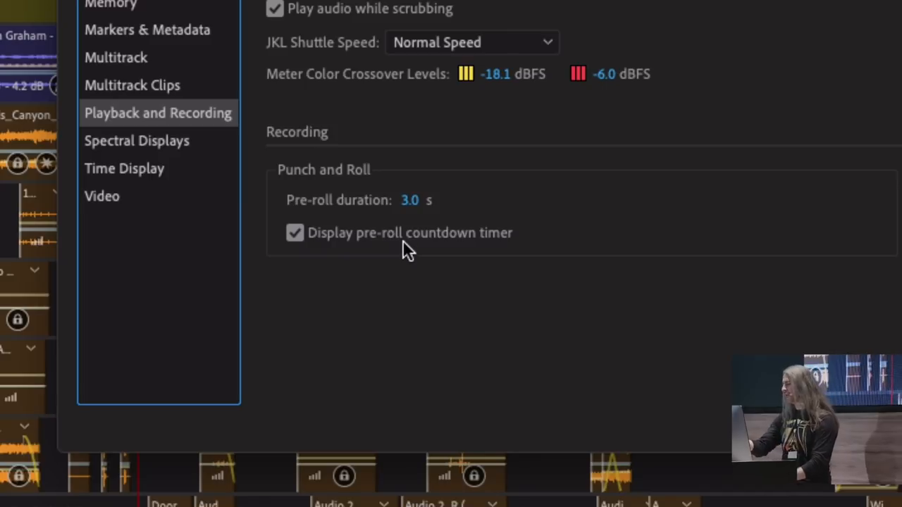
{"action": "mouse_move", "coordinate": [299, 289]}
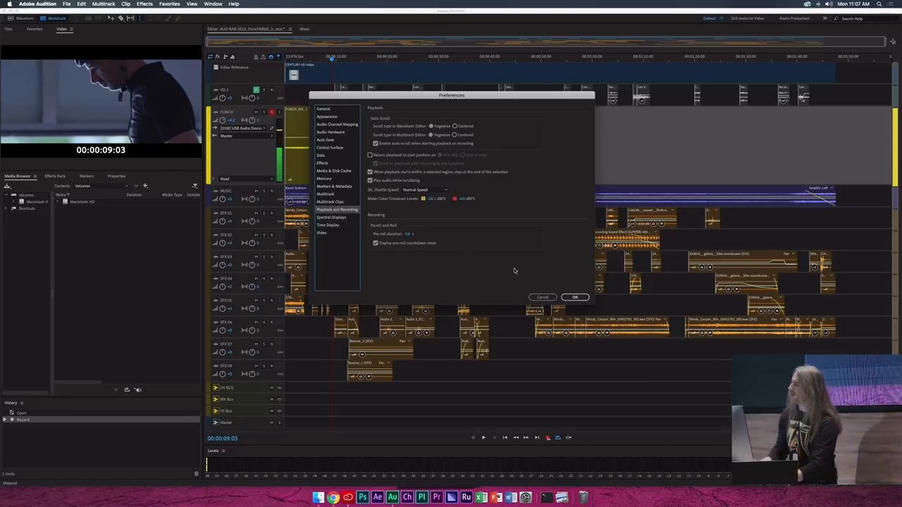
Confirm the preferences with OK and record a punch-in take on the voiceover track
{"action": "left_click", "coordinate": [575, 298]}
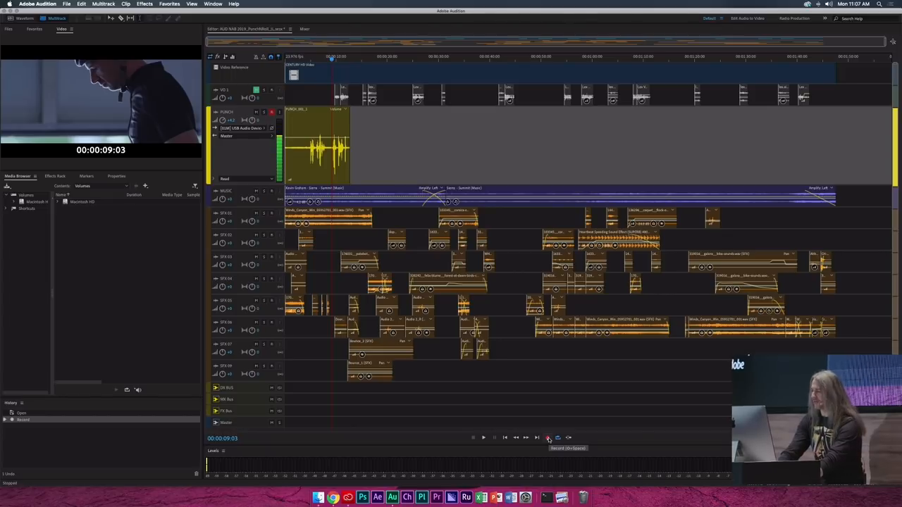
{"action": "left_click", "coordinate": [547, 437]}
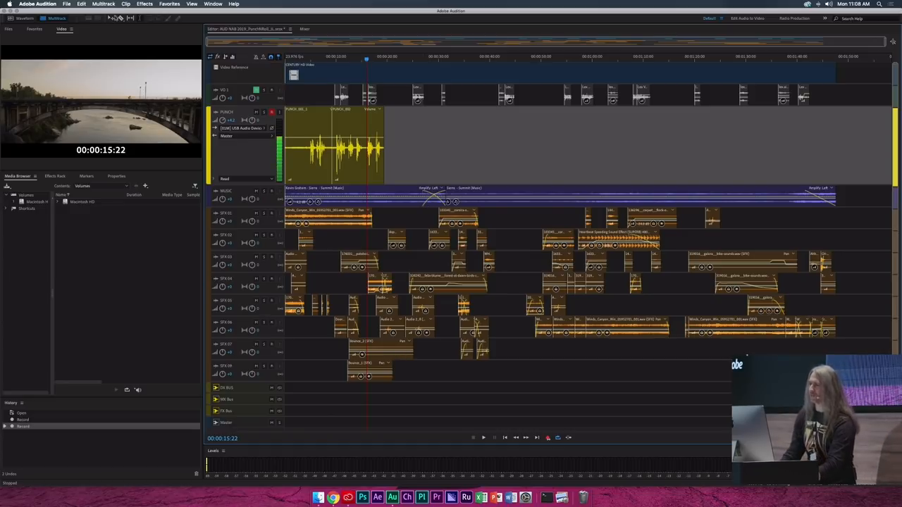
Search the Keyboard Shortcuts editor for commands matching 'punch'
{"action": "left_click", "coordinate": [82, 6]}
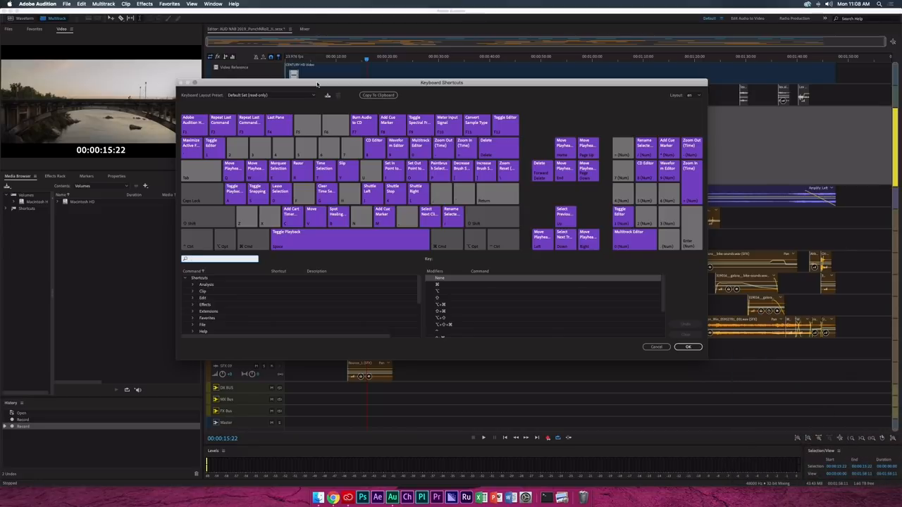
{"action": "type", "text": "punch"}
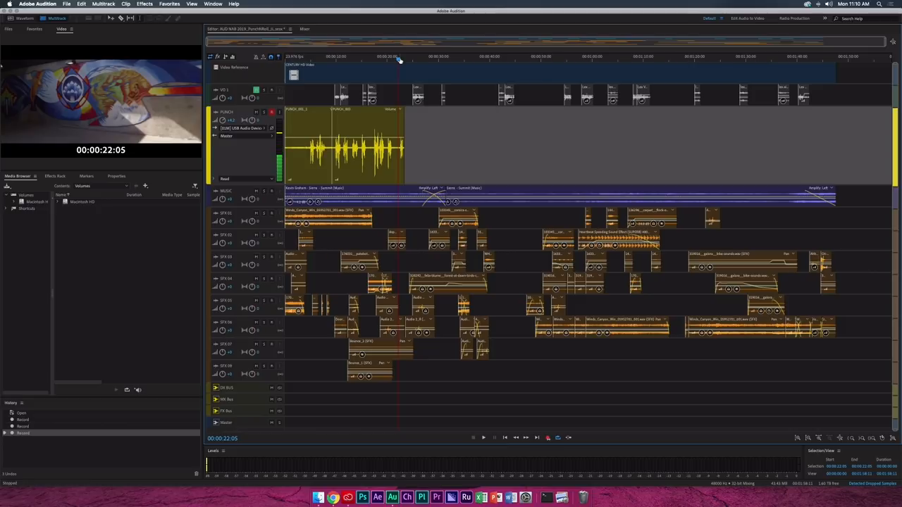
Record another punch-and-roll take so the voiceover clip reaches about 24 seconds
{"action": "left_click", "coordinate": [316, 56]}
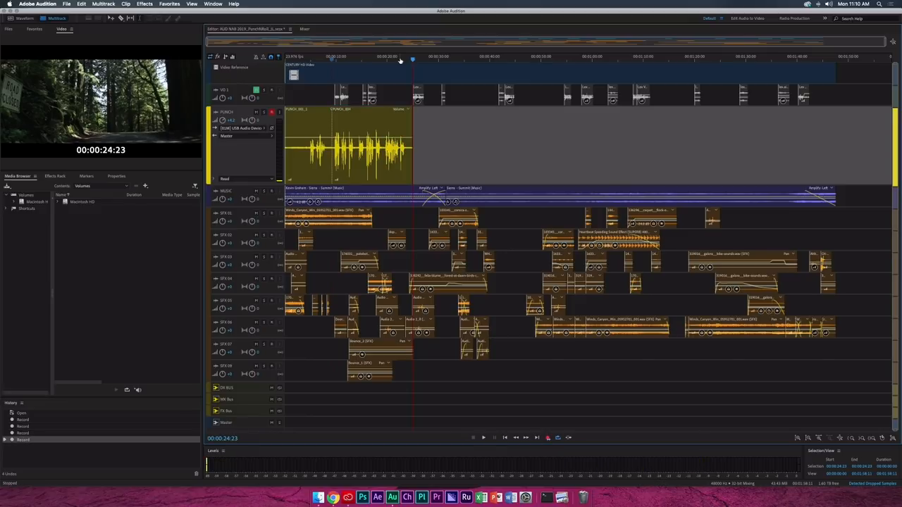
Bring up the clip context menu on the stacked voiceover takes
{"action": "right_click", "coordinate": [353, 141]}
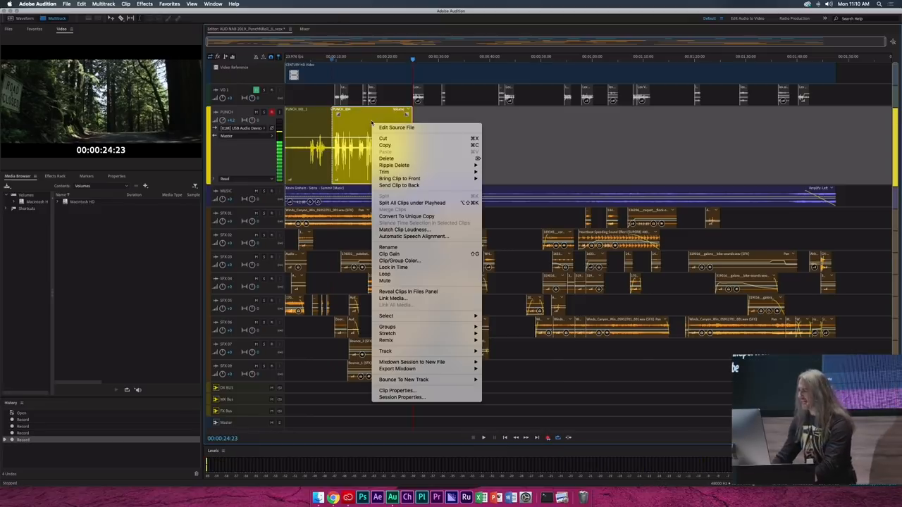
{"action": "mouse_move", "coordinate": [403, 178]}
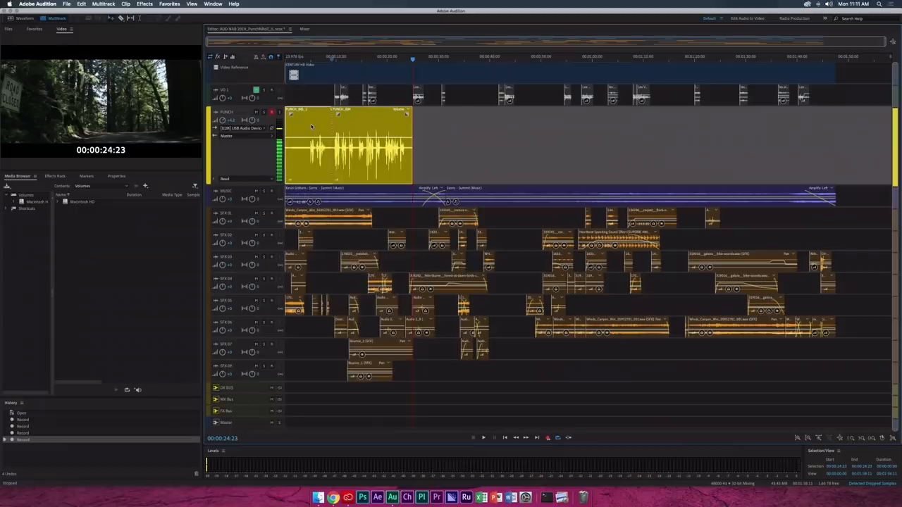
Merge the voiceover takes into one clip, then switch to another open multitrack session
{"action": "right_click", "coordinate": [310, 127]}
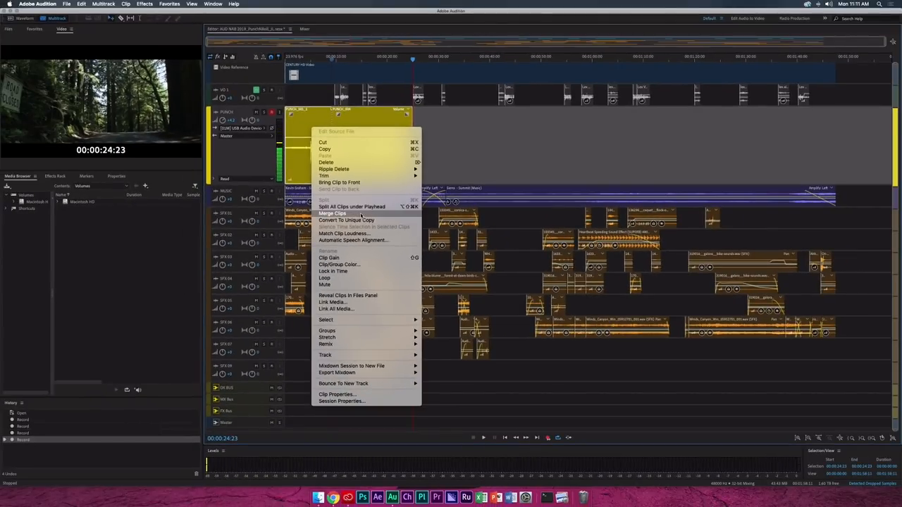
{"action": "left_click", "coordinate": [332, 215]}
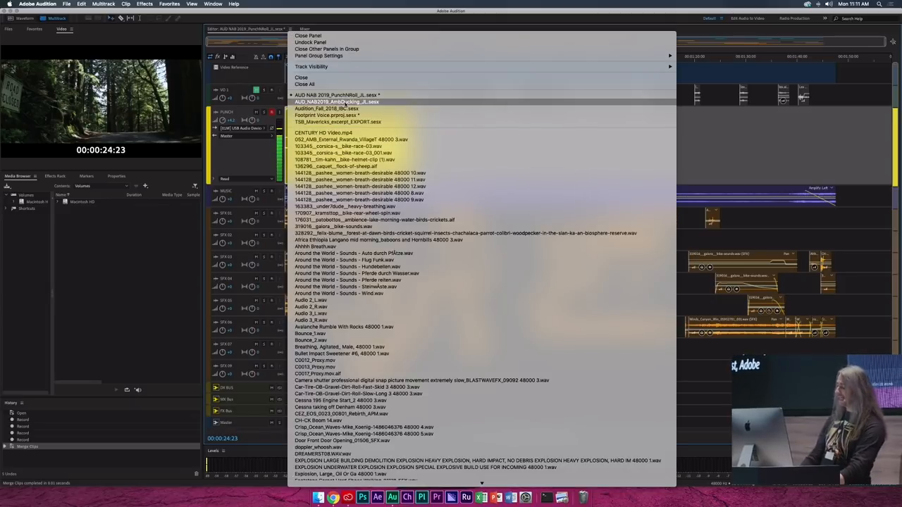
{"action": "left_click", "coordinate": [330, 101]}
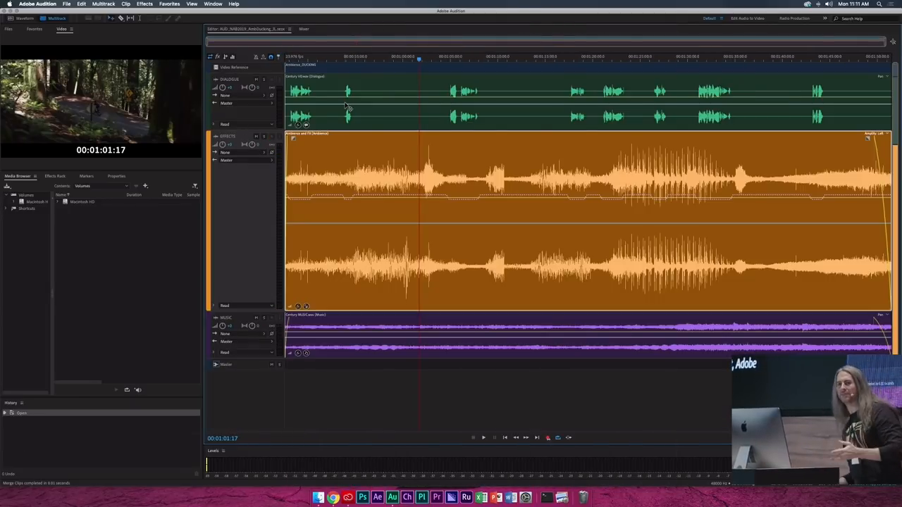